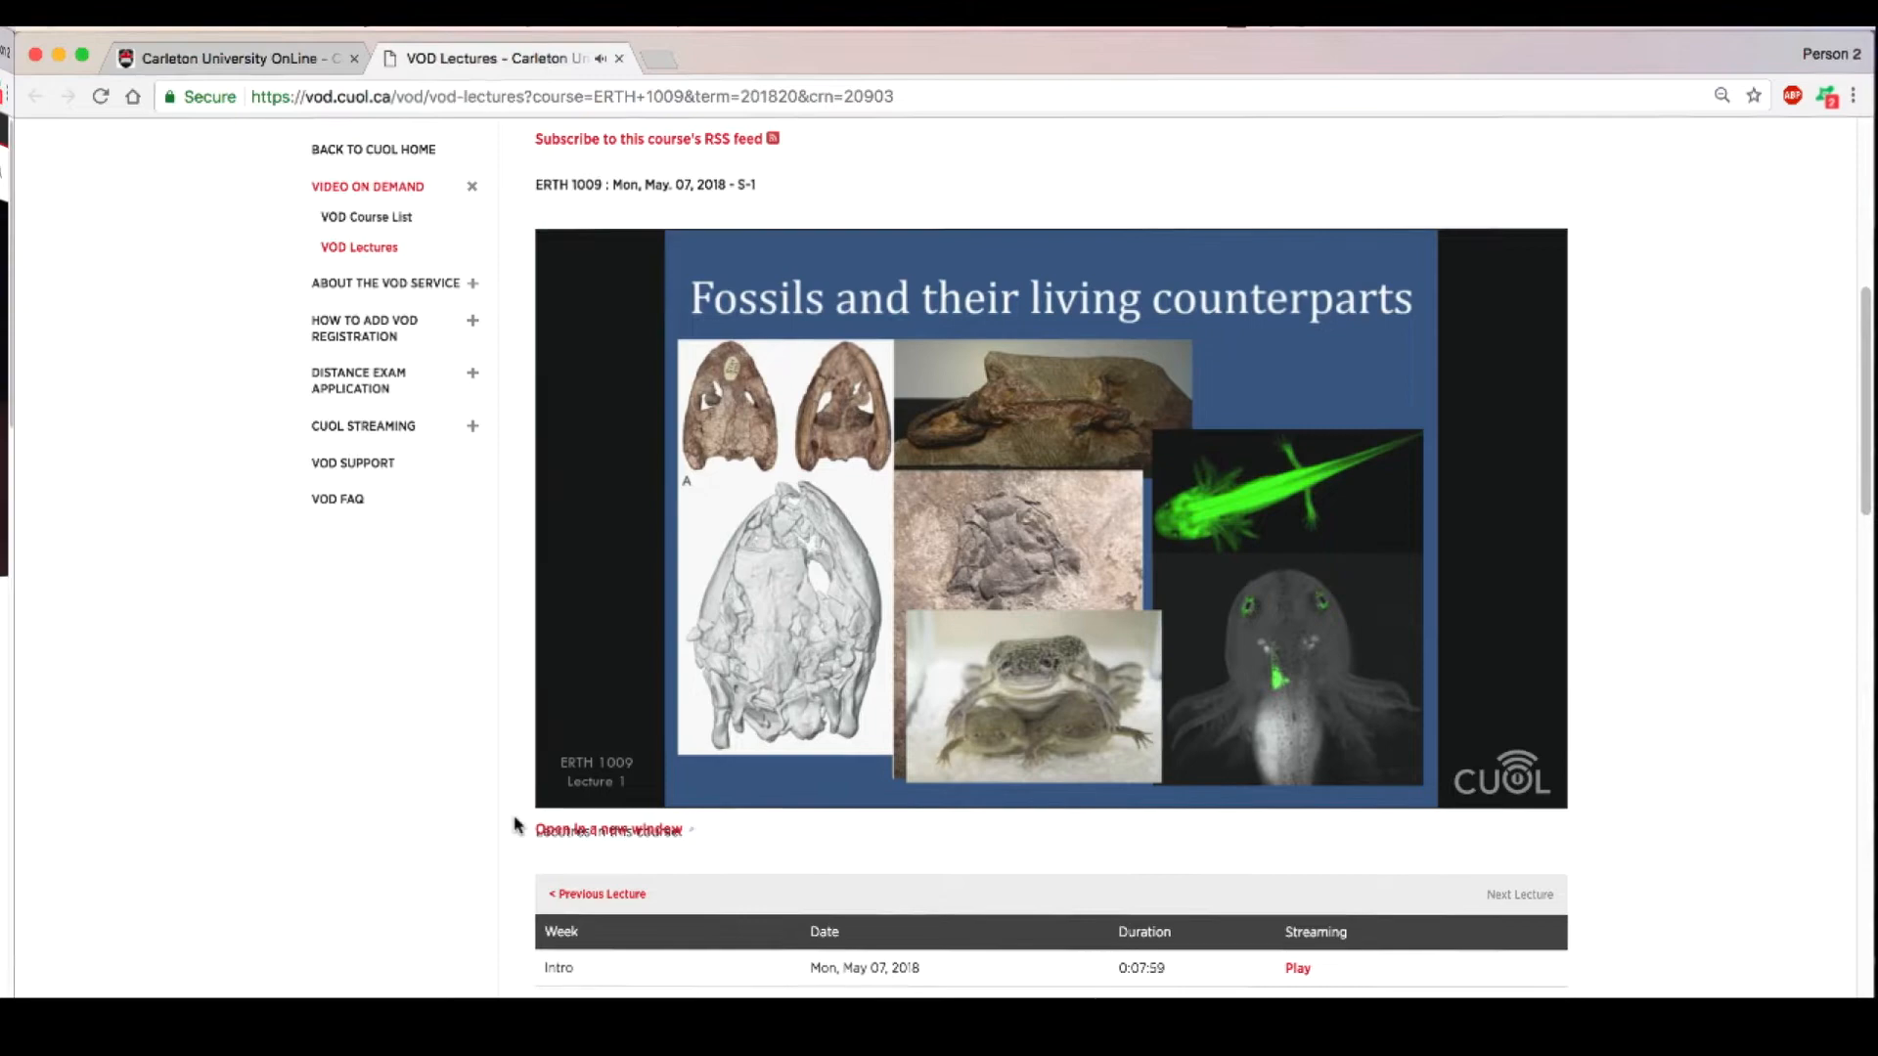
Step: Return to the Carleton University OnLine home page and follow the VOD LOGIN link
click(224, 56)
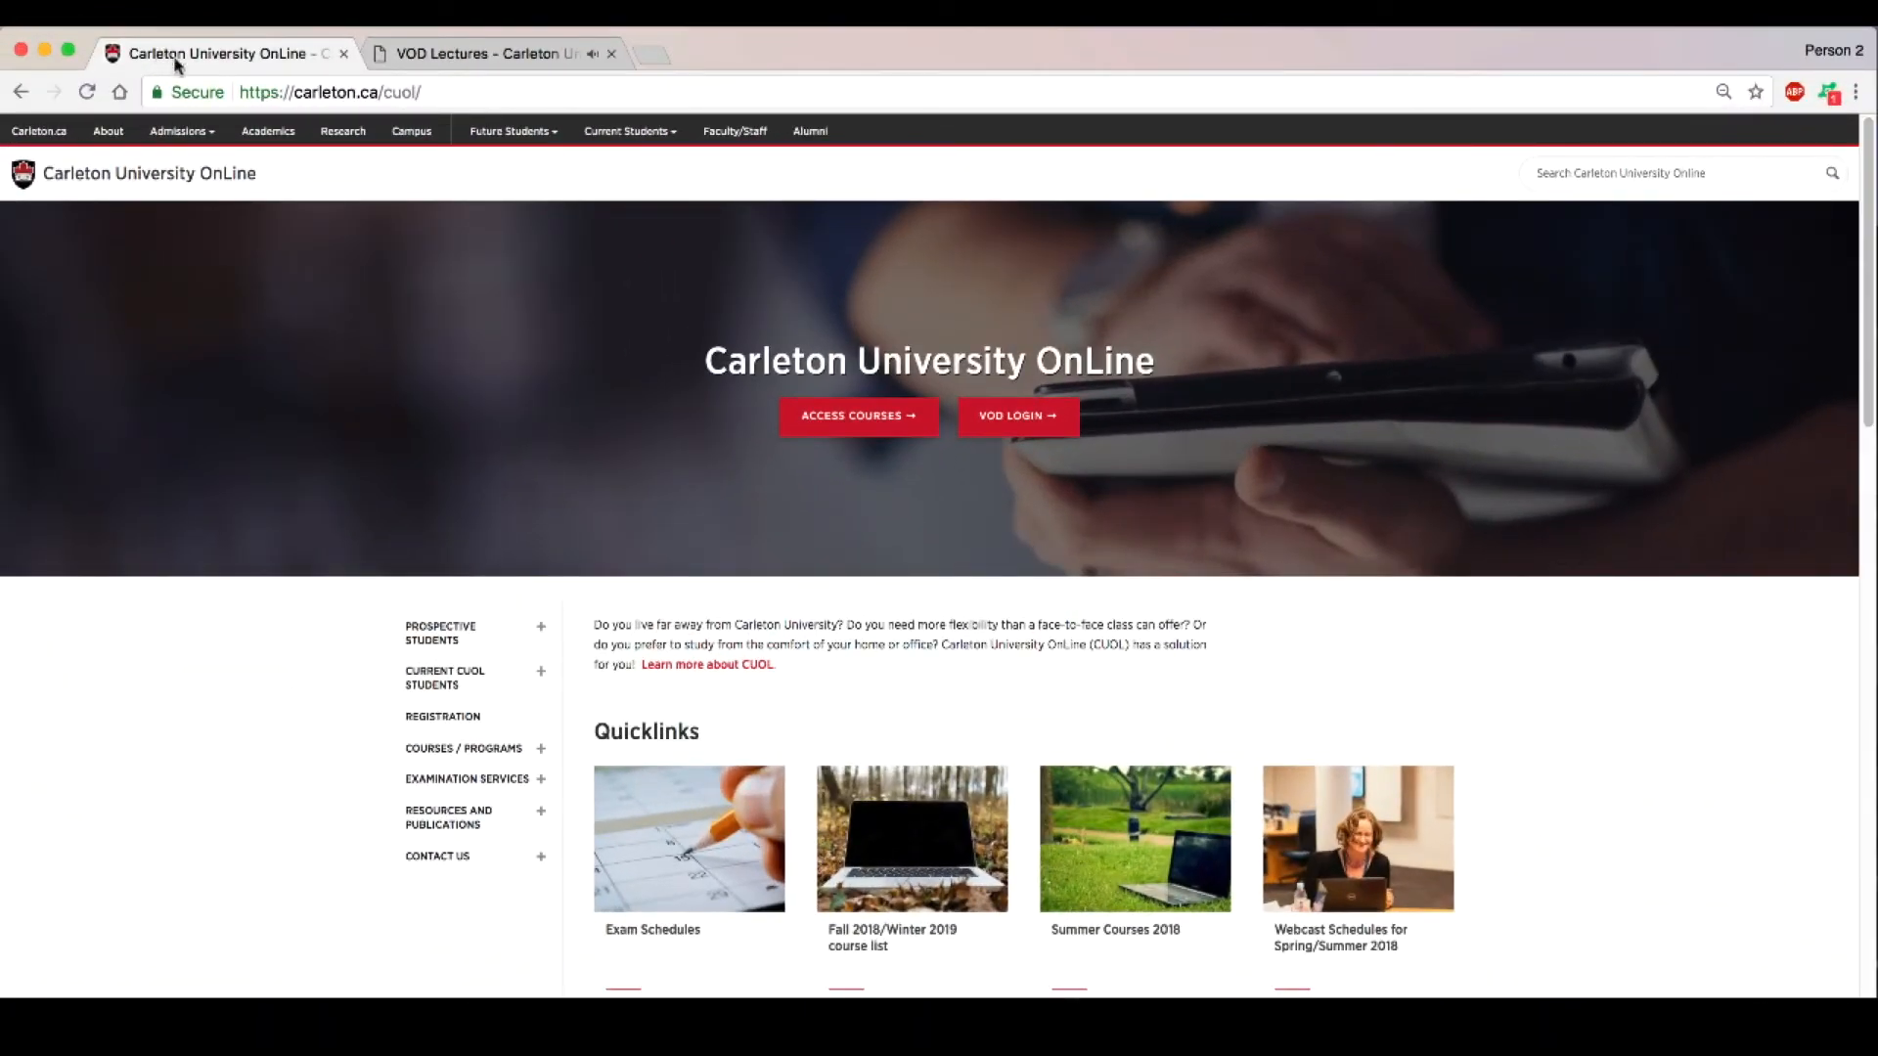
click(332, 92)
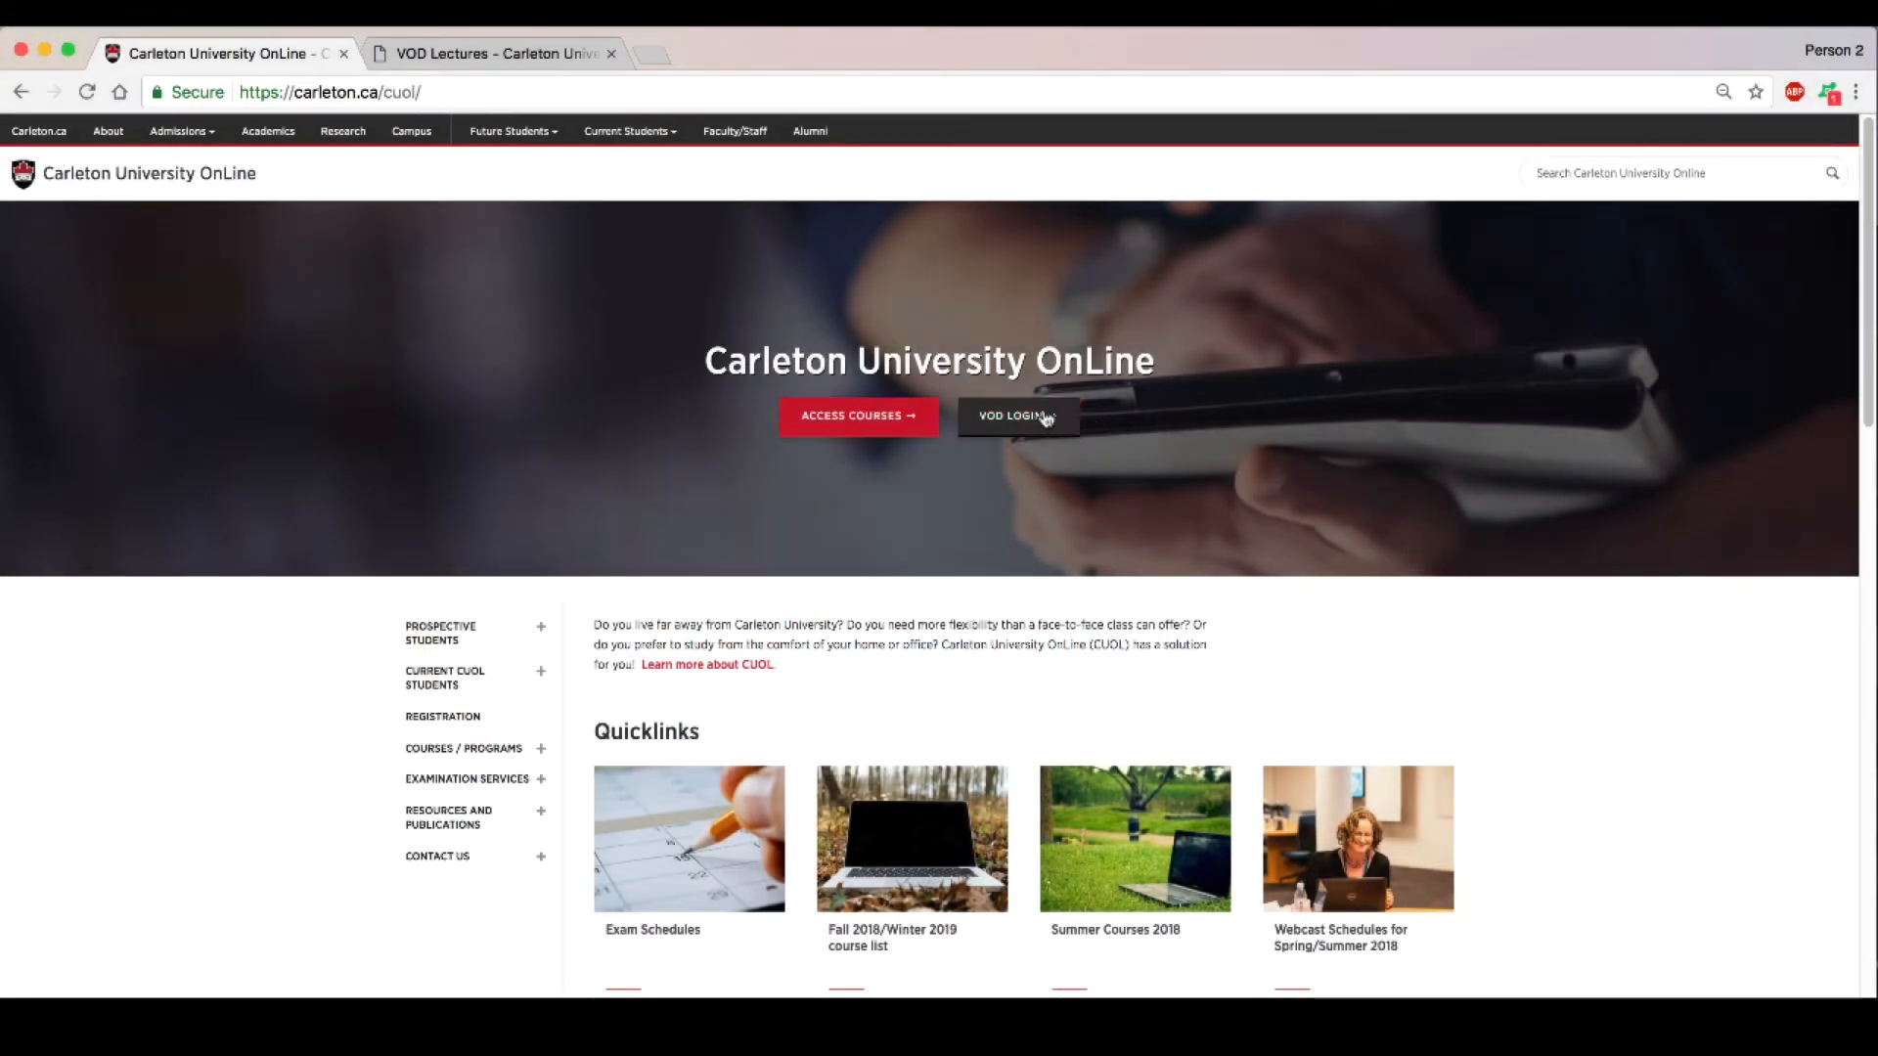
click(1017, 416)
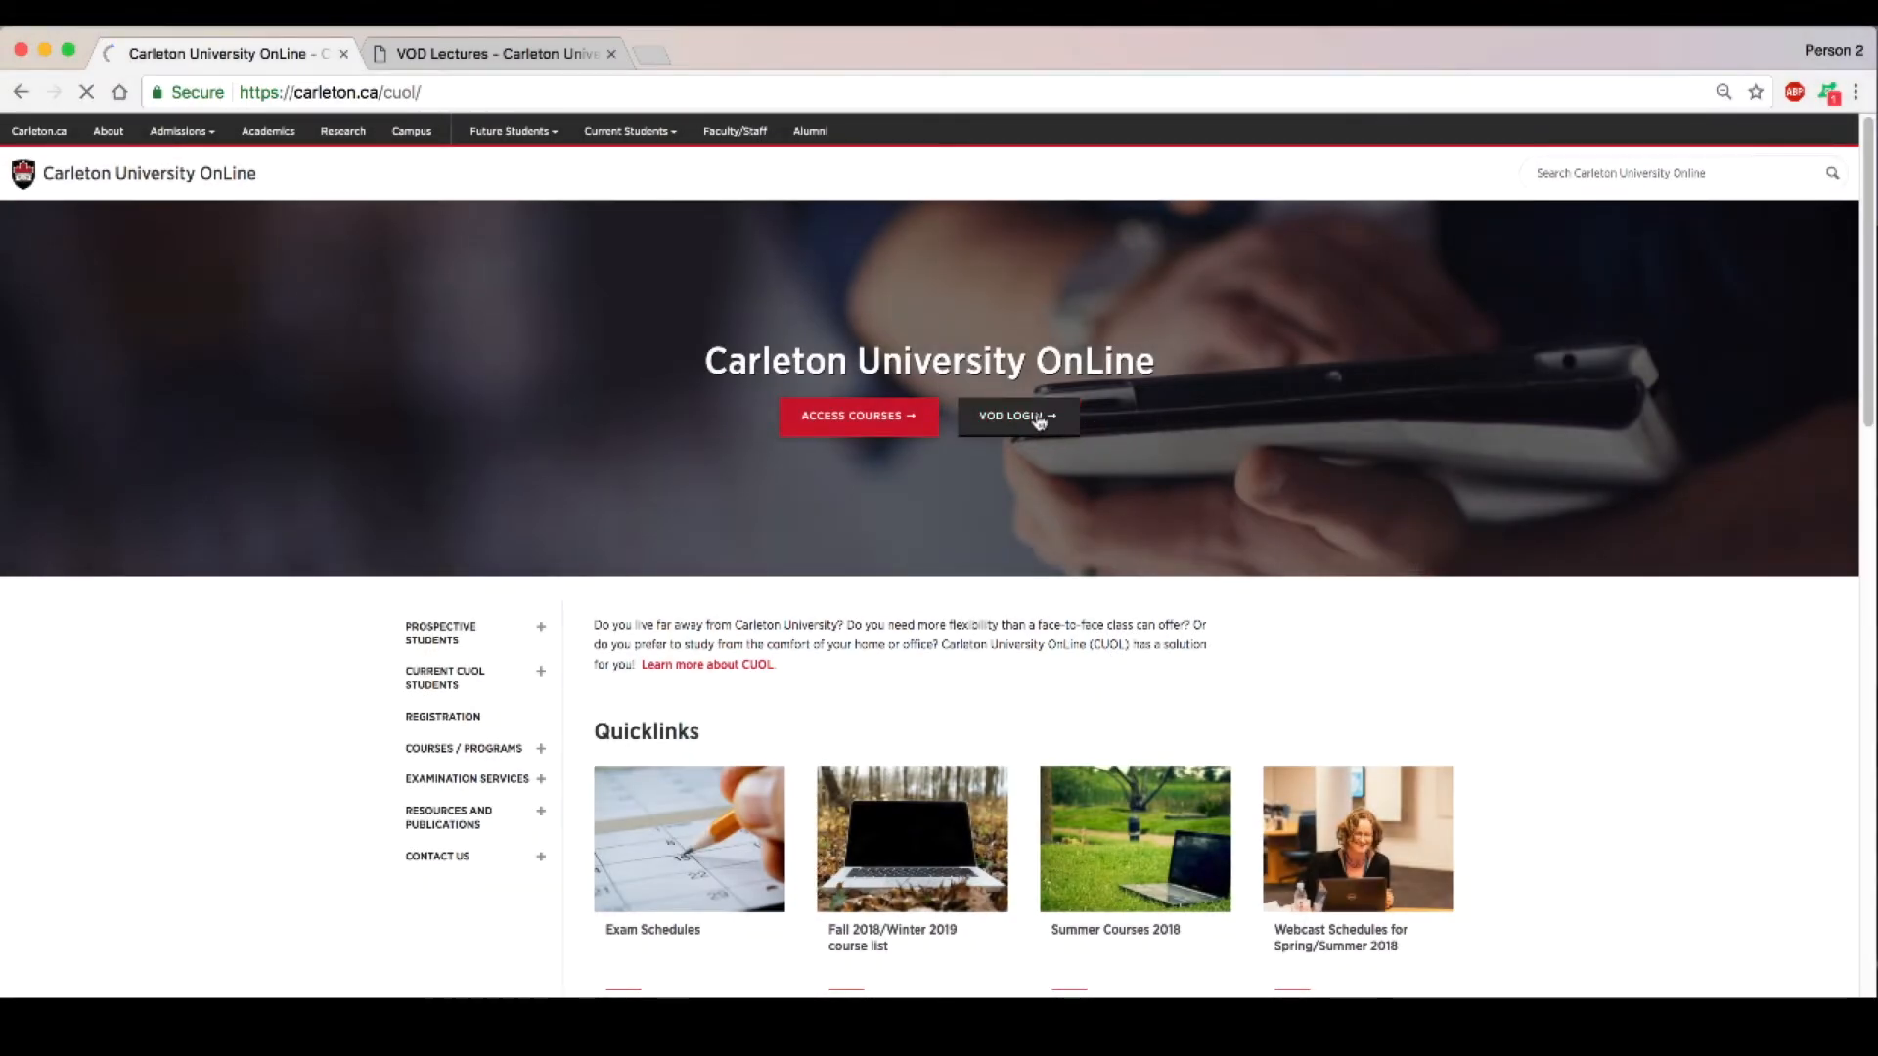
Step: Reach the Video on Demand site and open the How to Add VOD Registration guide
click(1017, 416)
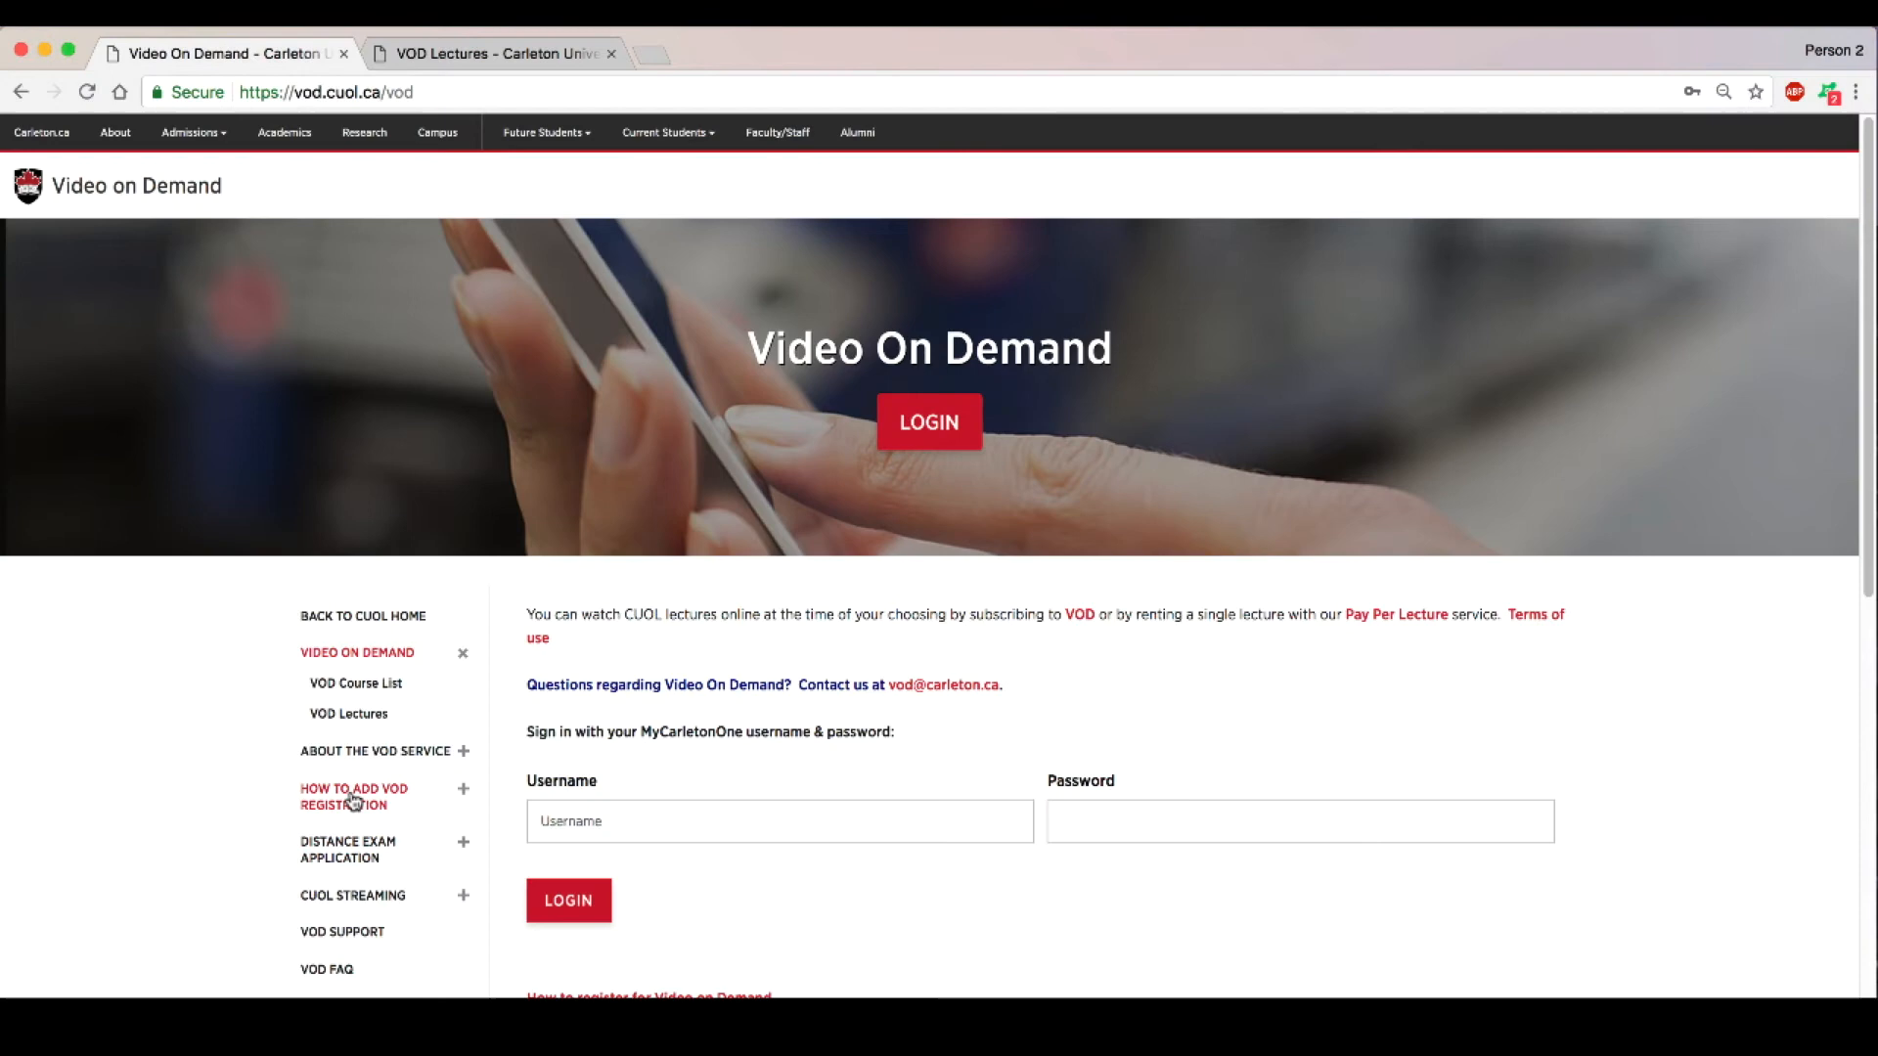
click(353, 796)
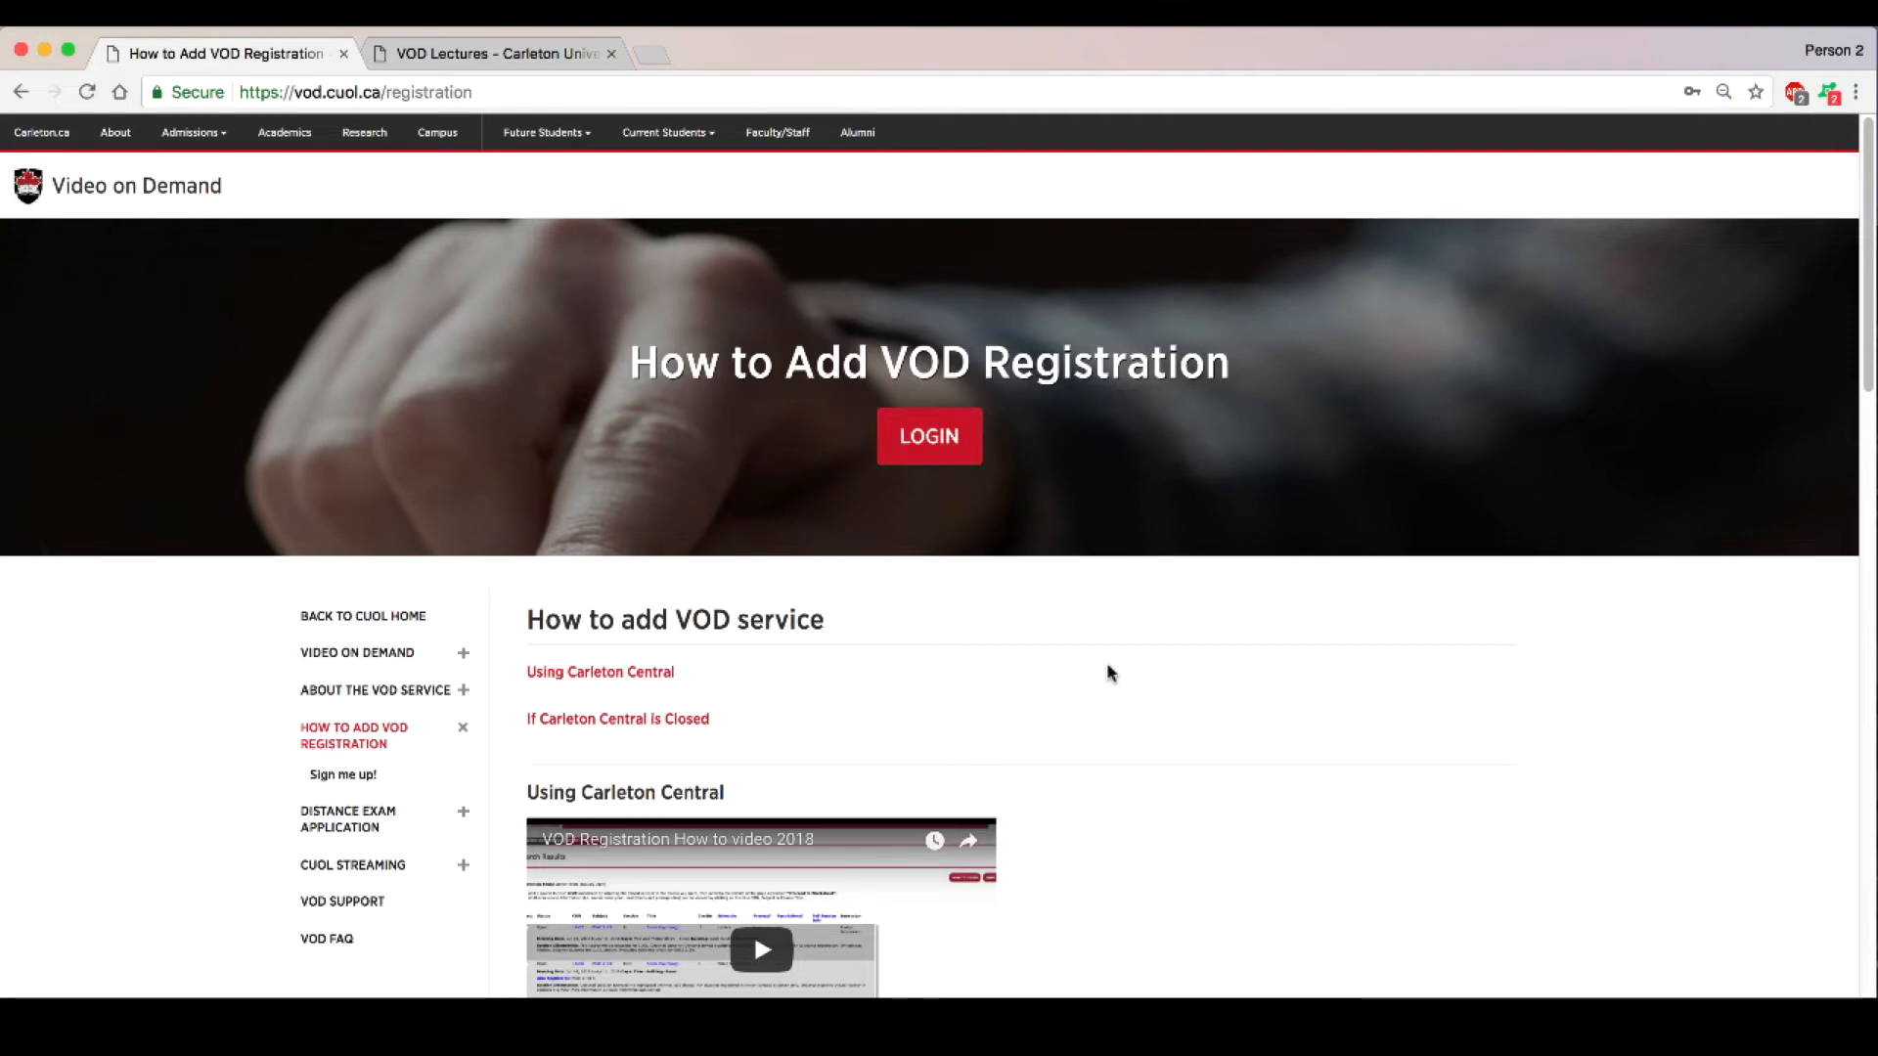
click(618, 718)
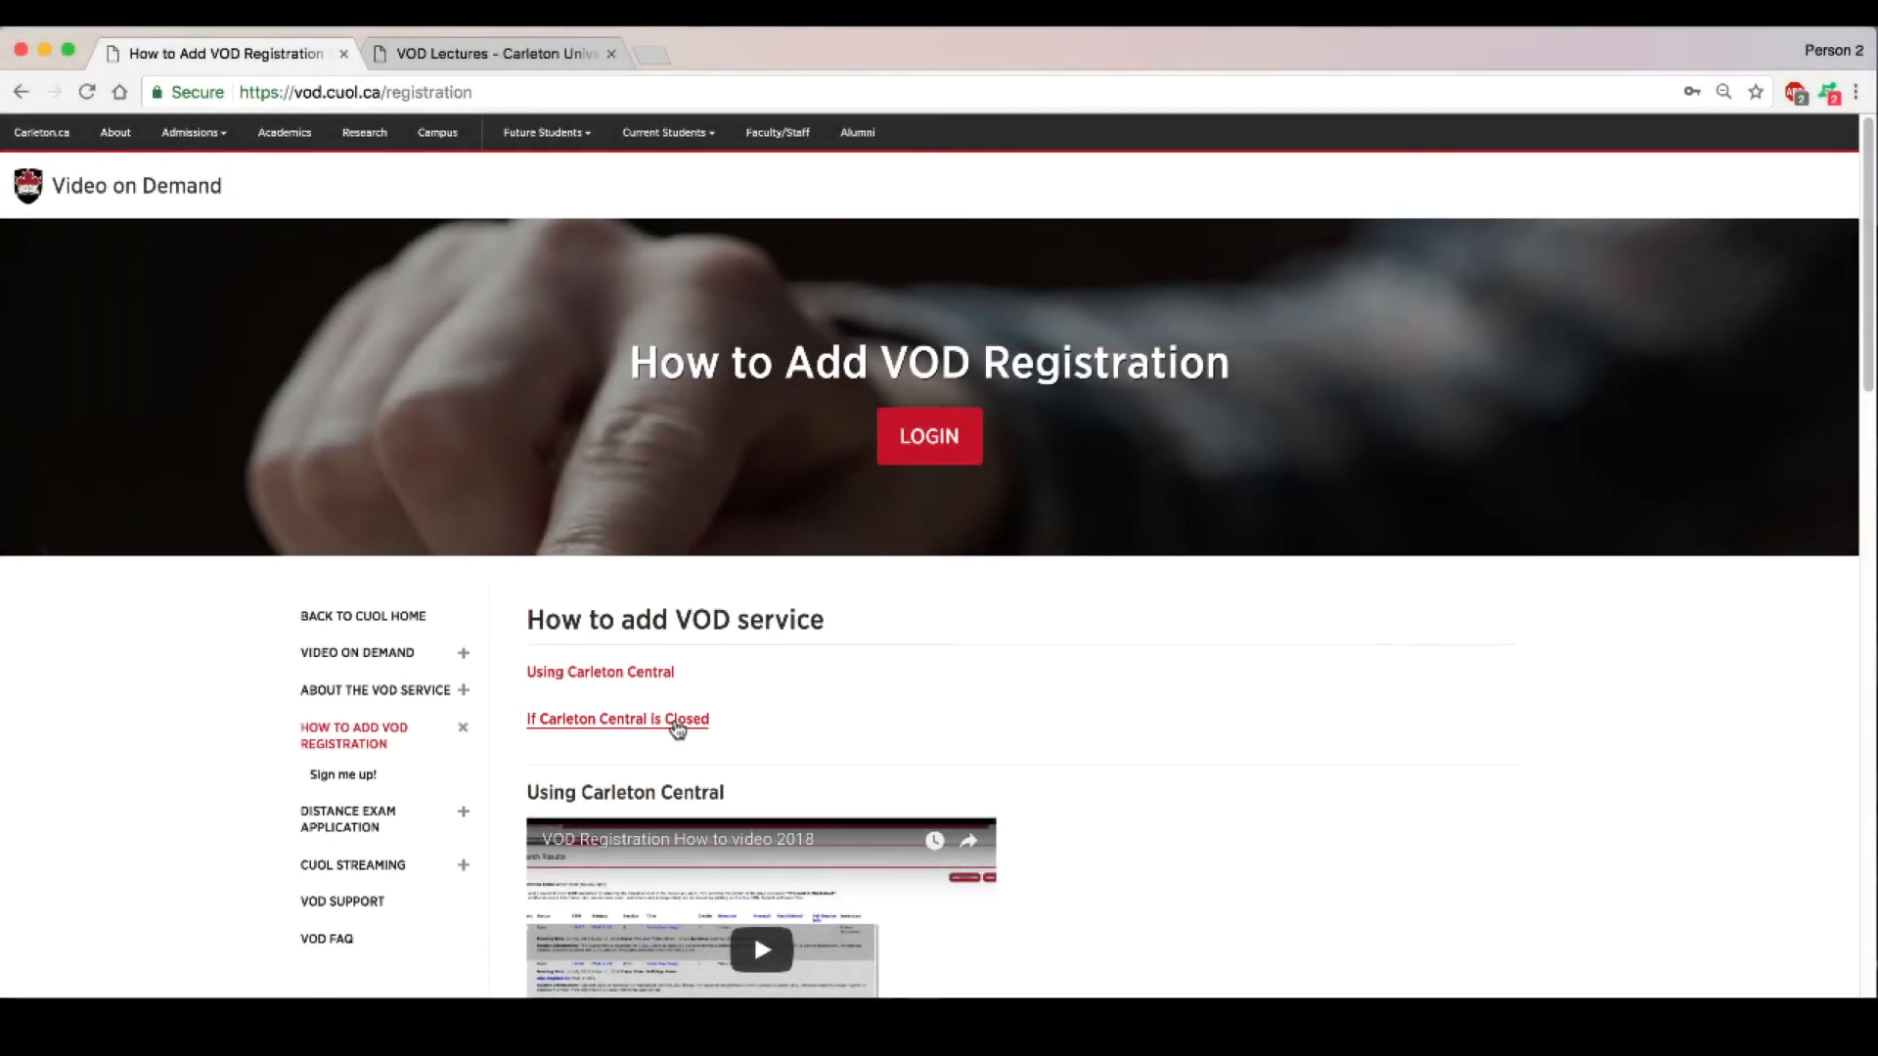
Step: Use the 'If Carleton Central is Closed' section to log in with username and password
click(614, 719)
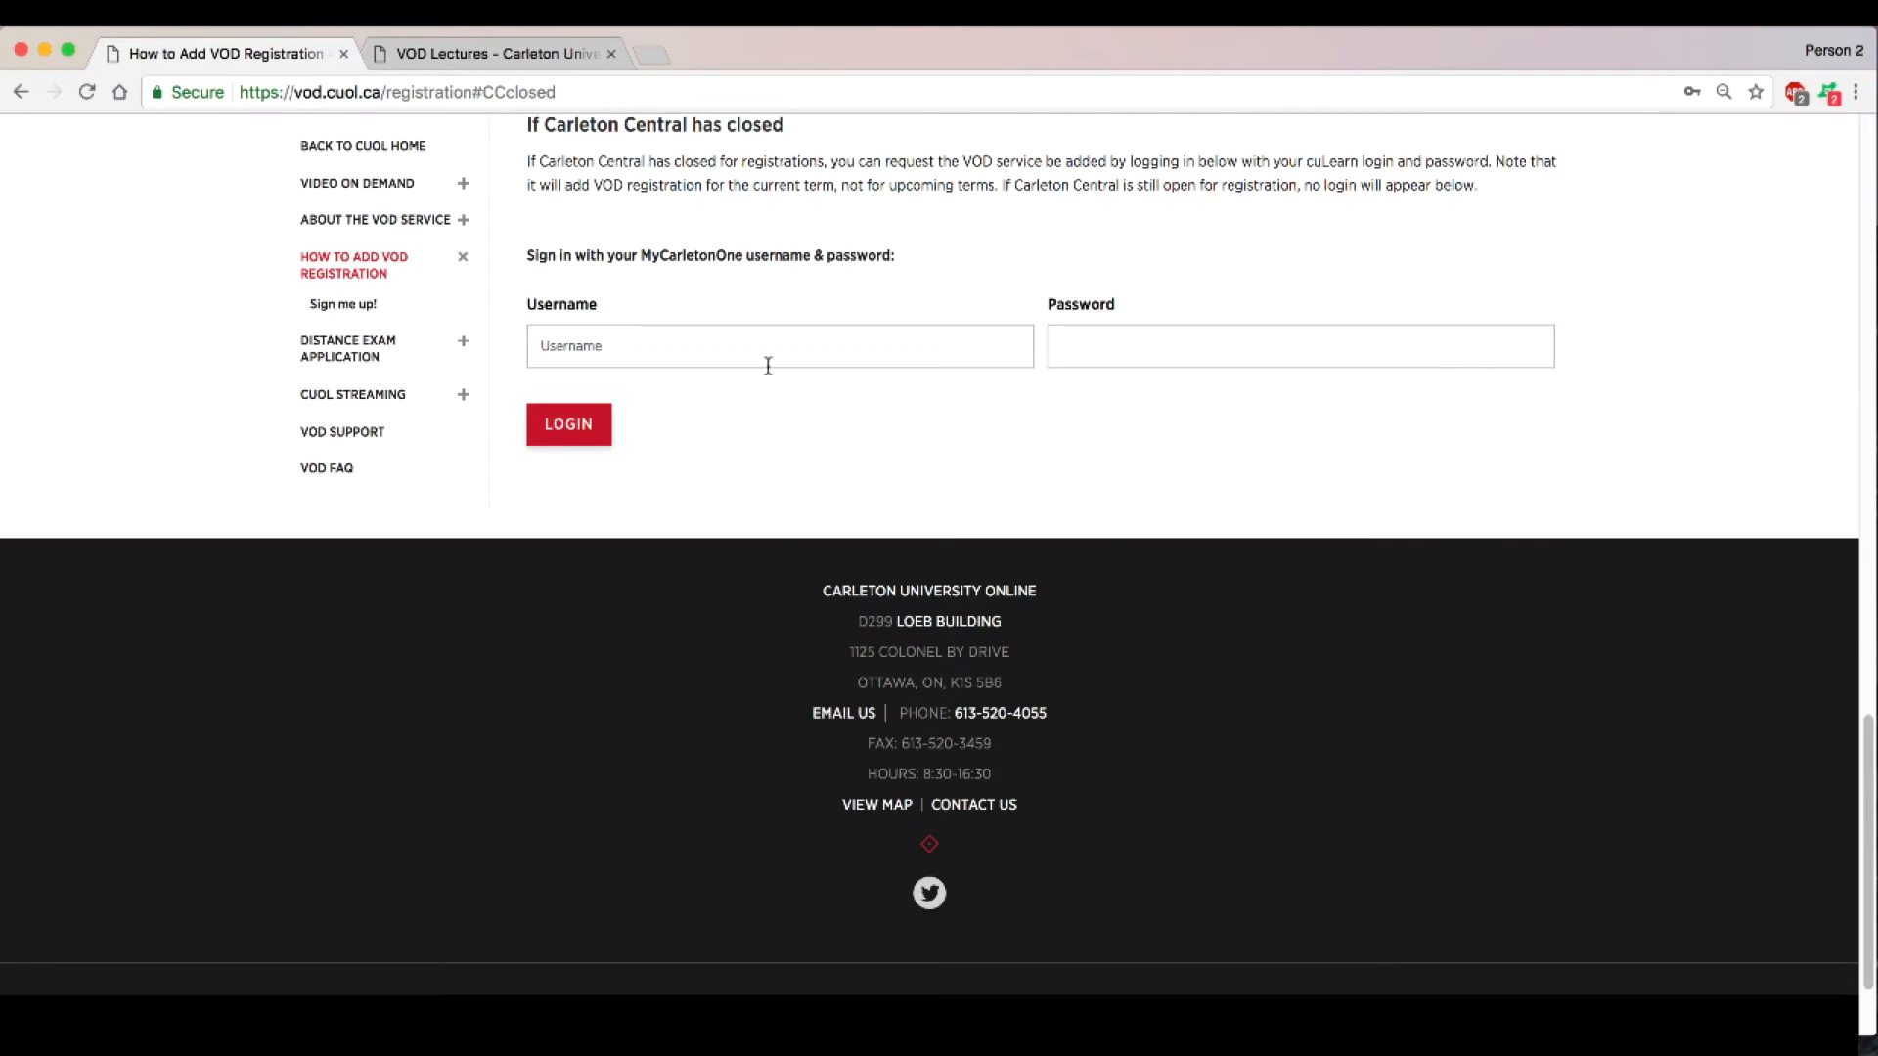
click(779, 346)
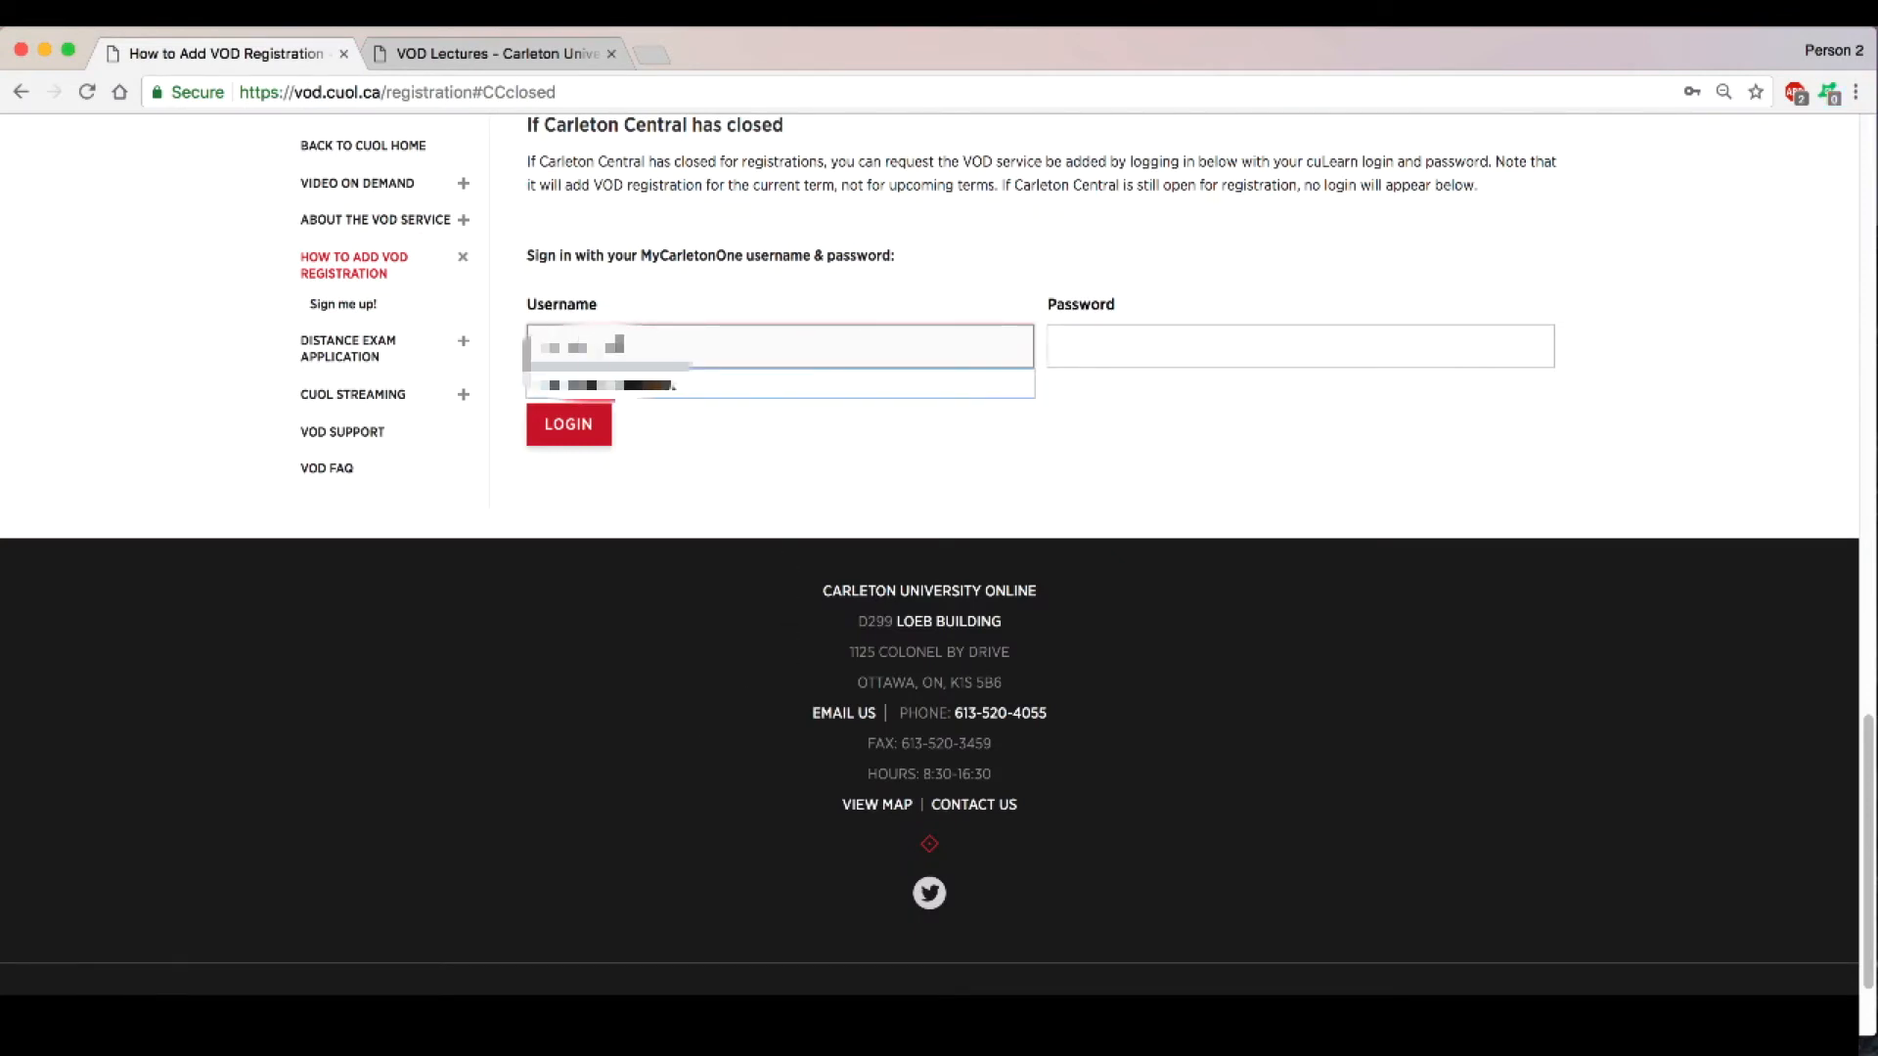
text(••••••)
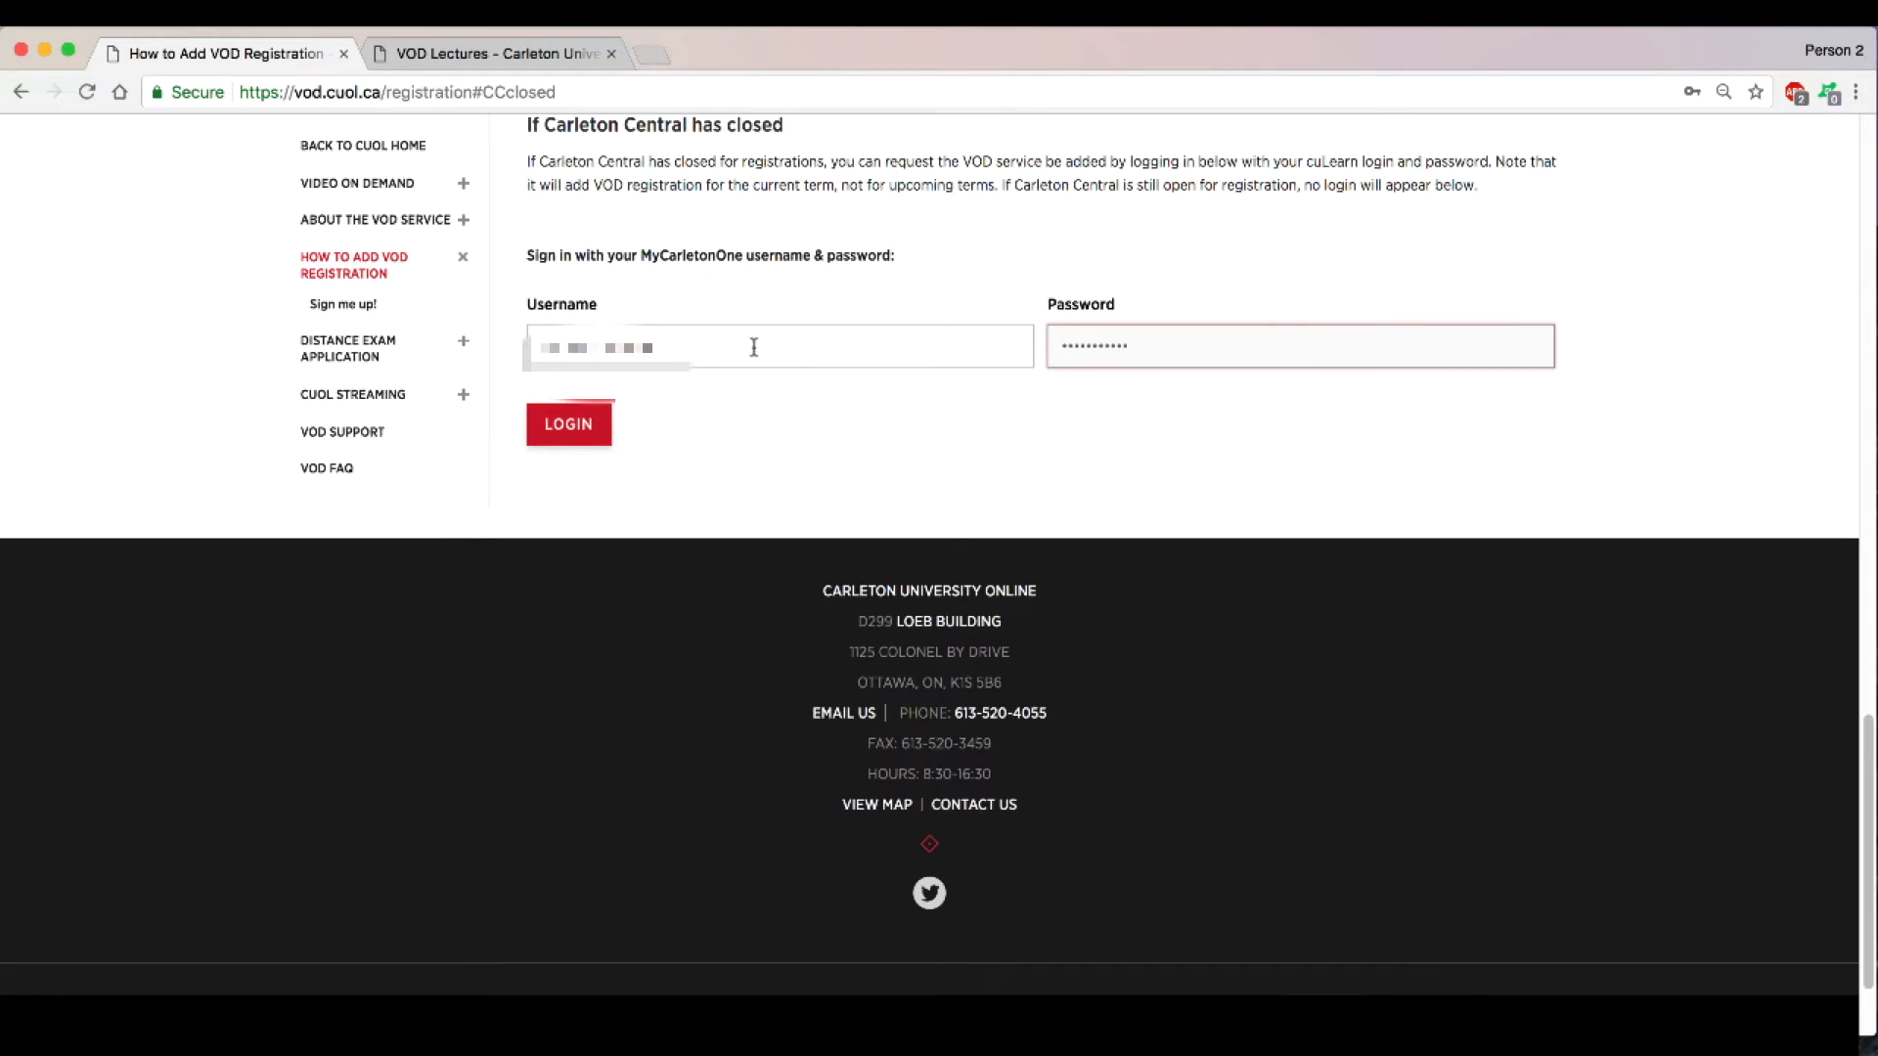
click(568, 423)
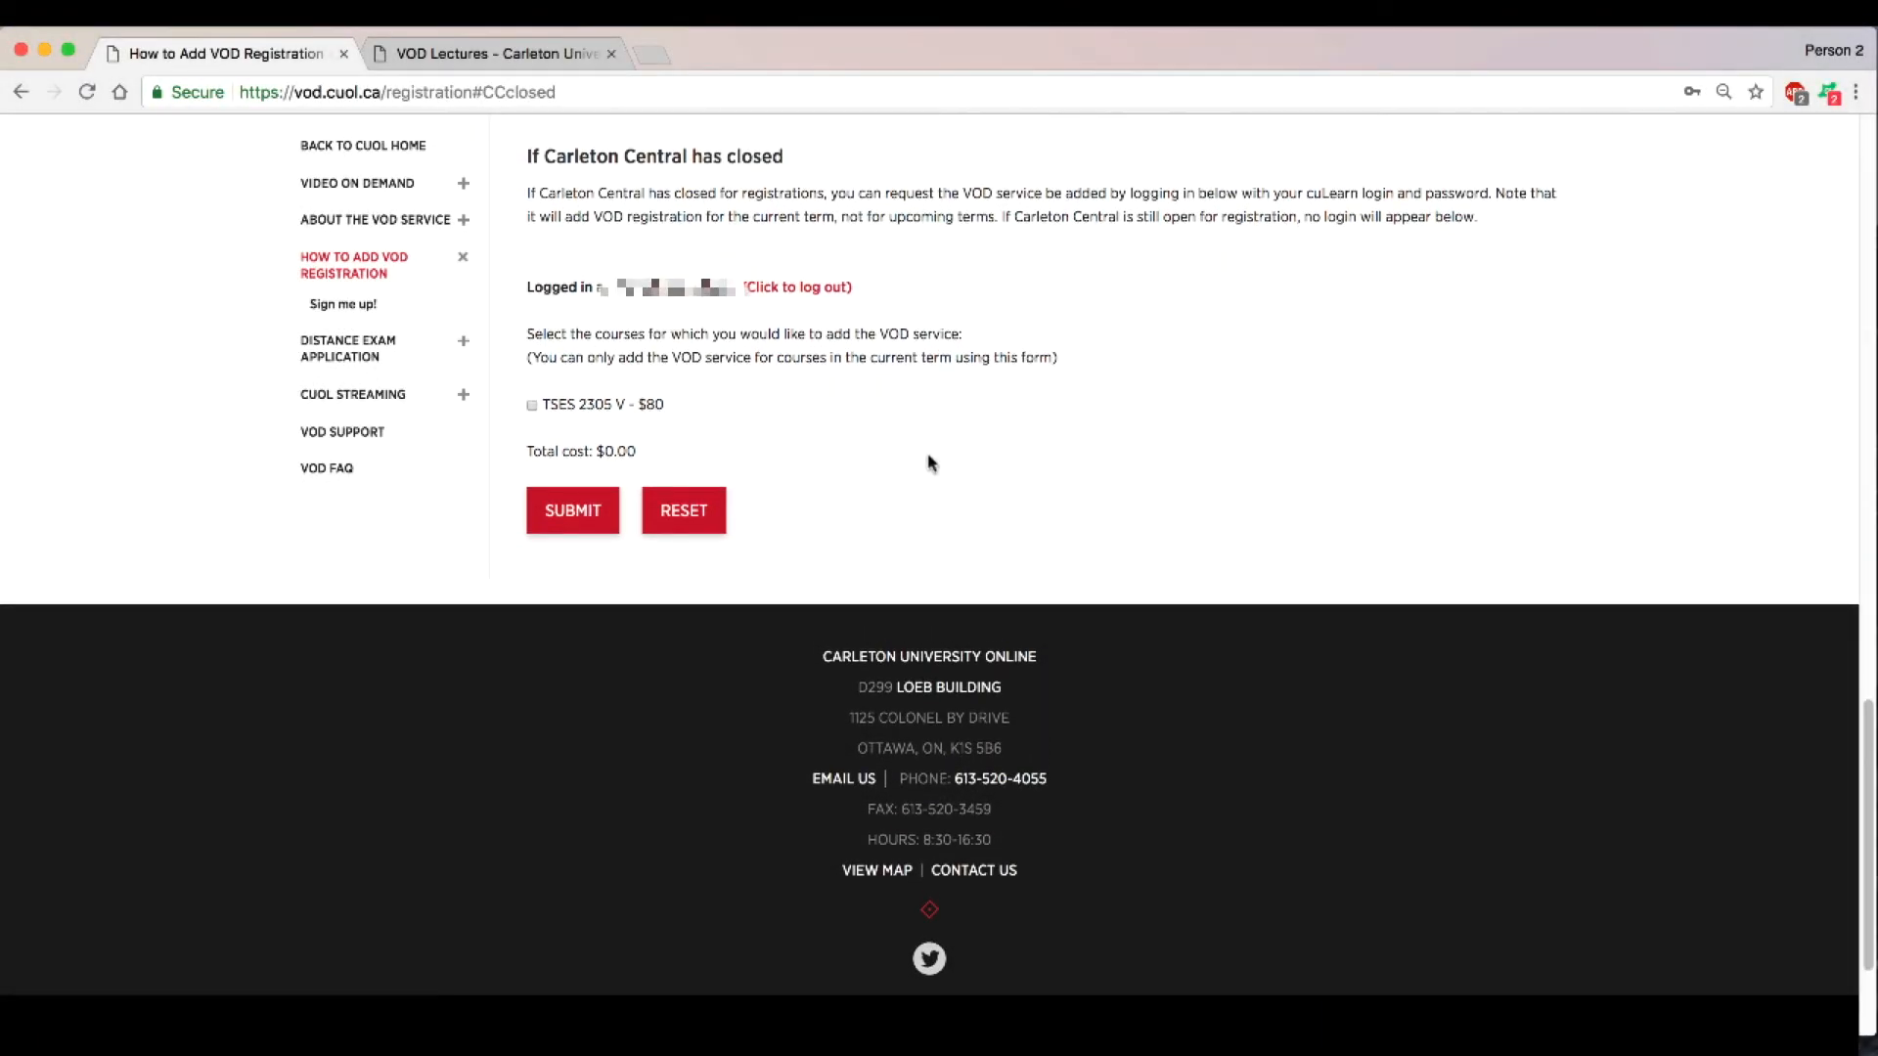
mouse_move(702, 420)
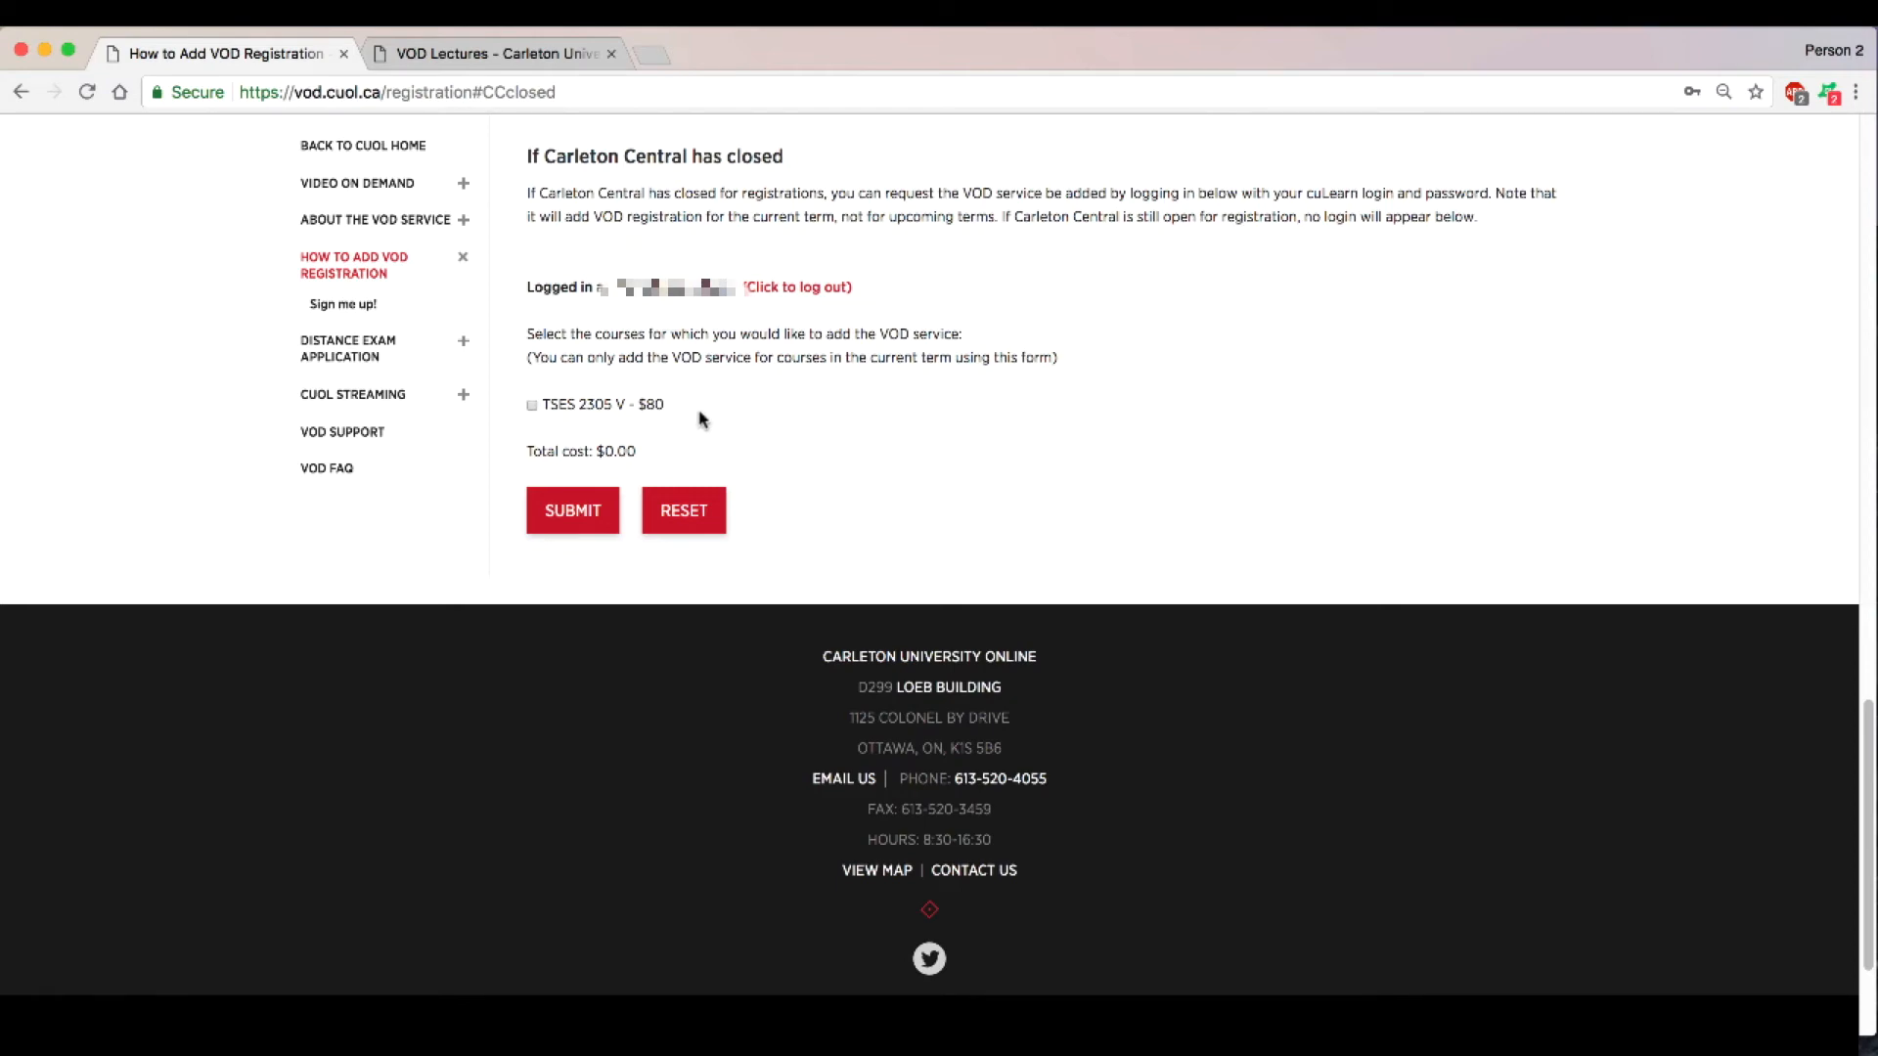
Step: Tick TSES 2305 V ($80) in the course list for VOD service
click(531, 404)
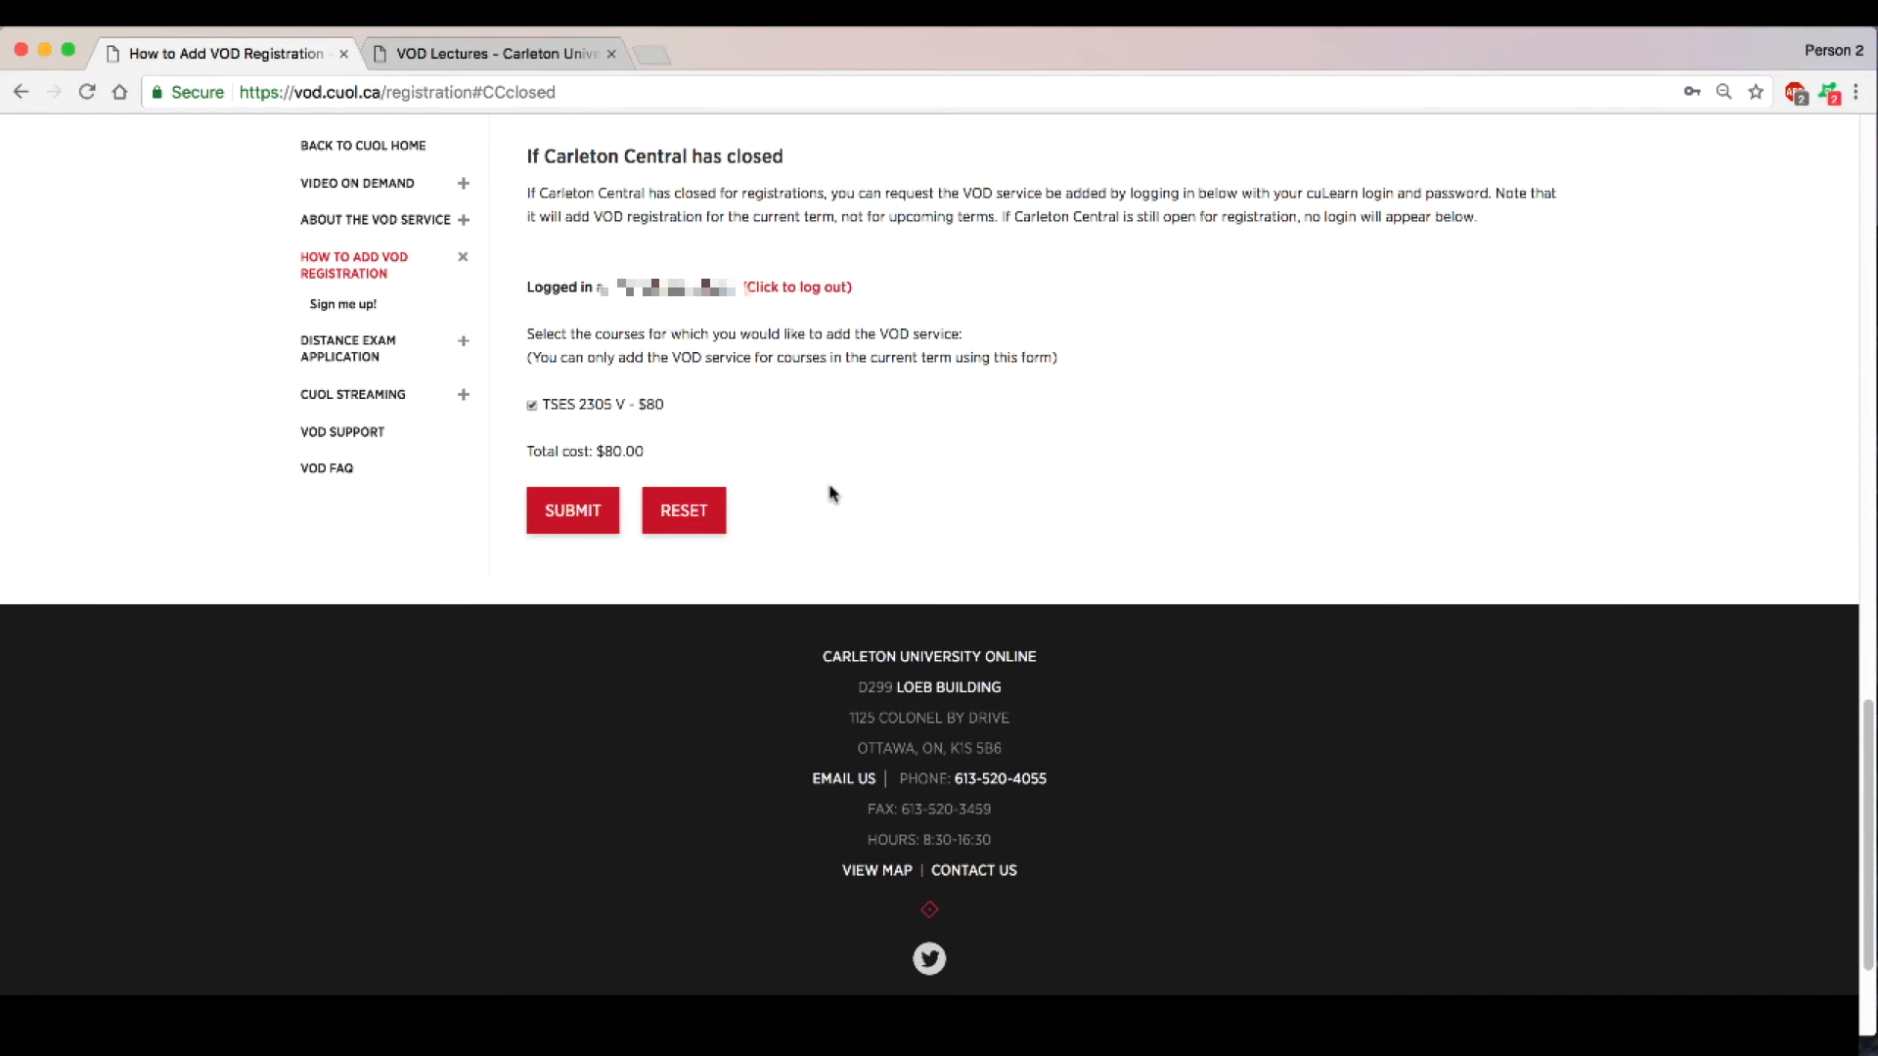
mouse_move(839, 492)
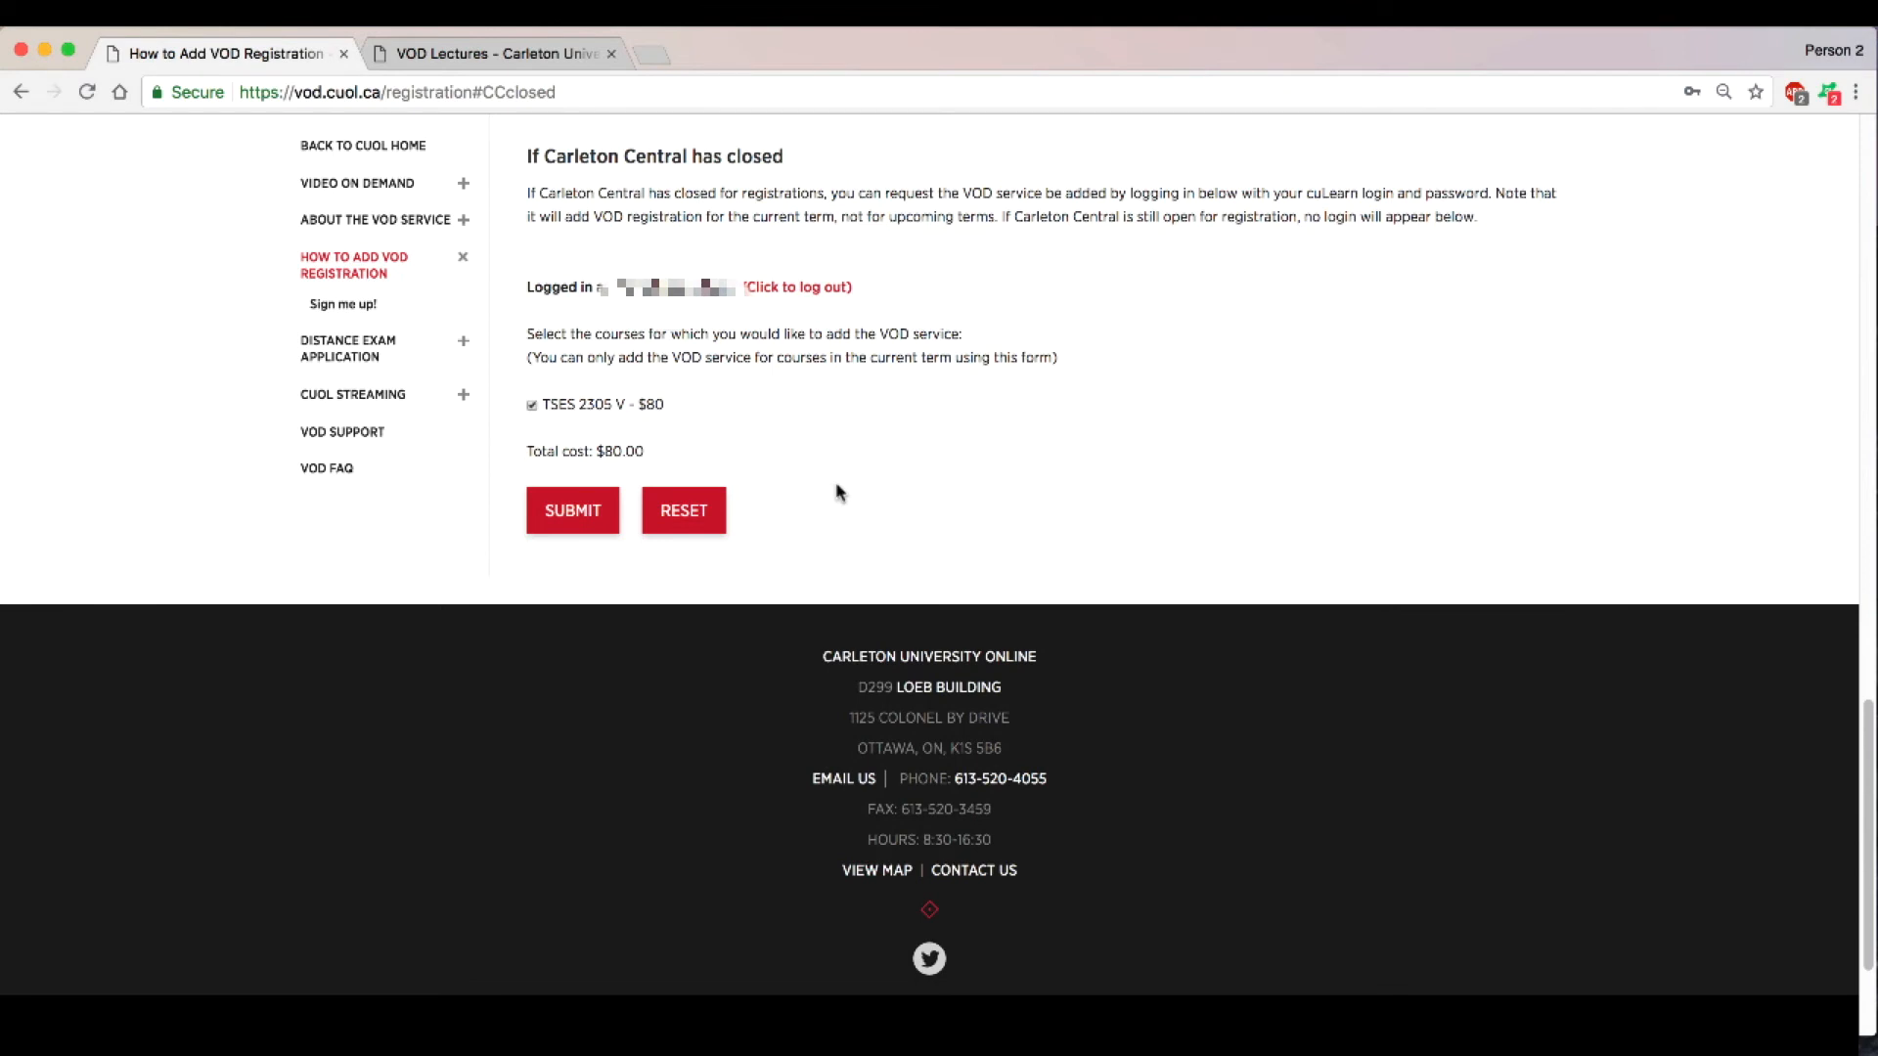
mouse_move(569, 543)
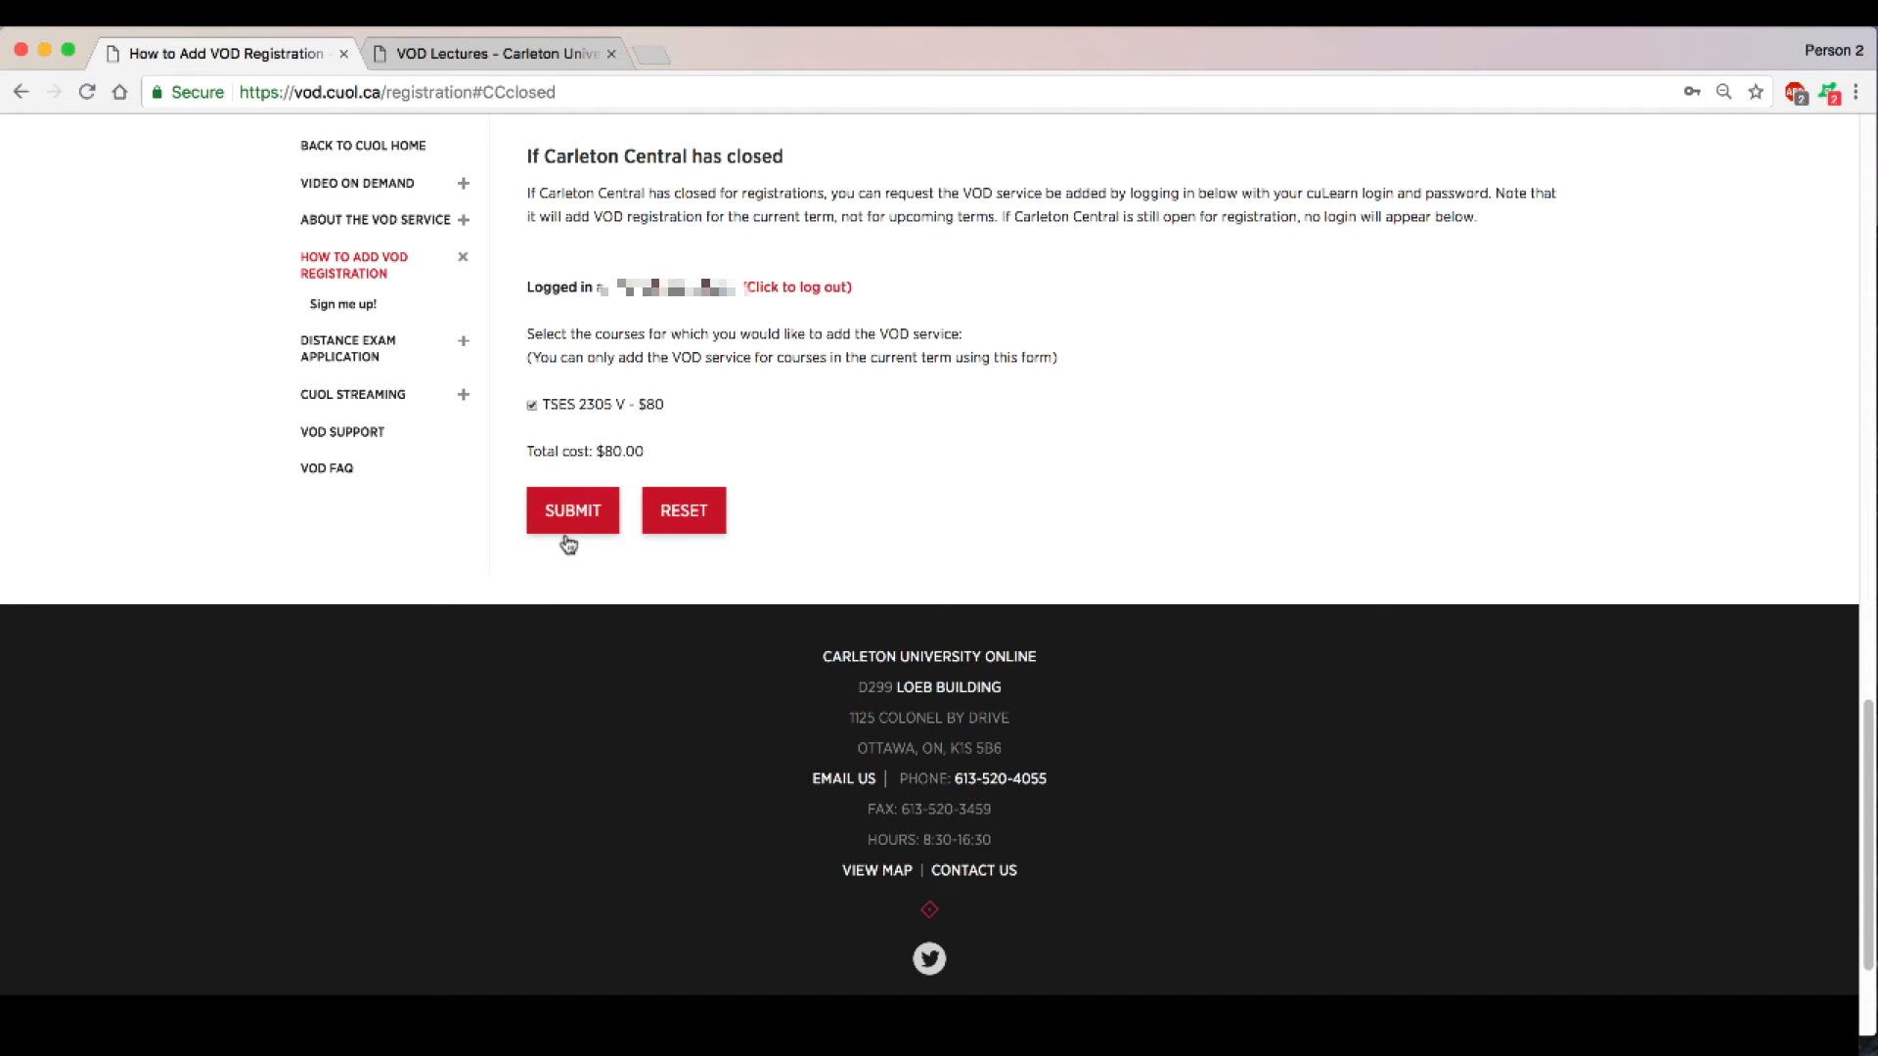
Step: Submit the VOD registration form for TSES 2305 V
click(572, 510)
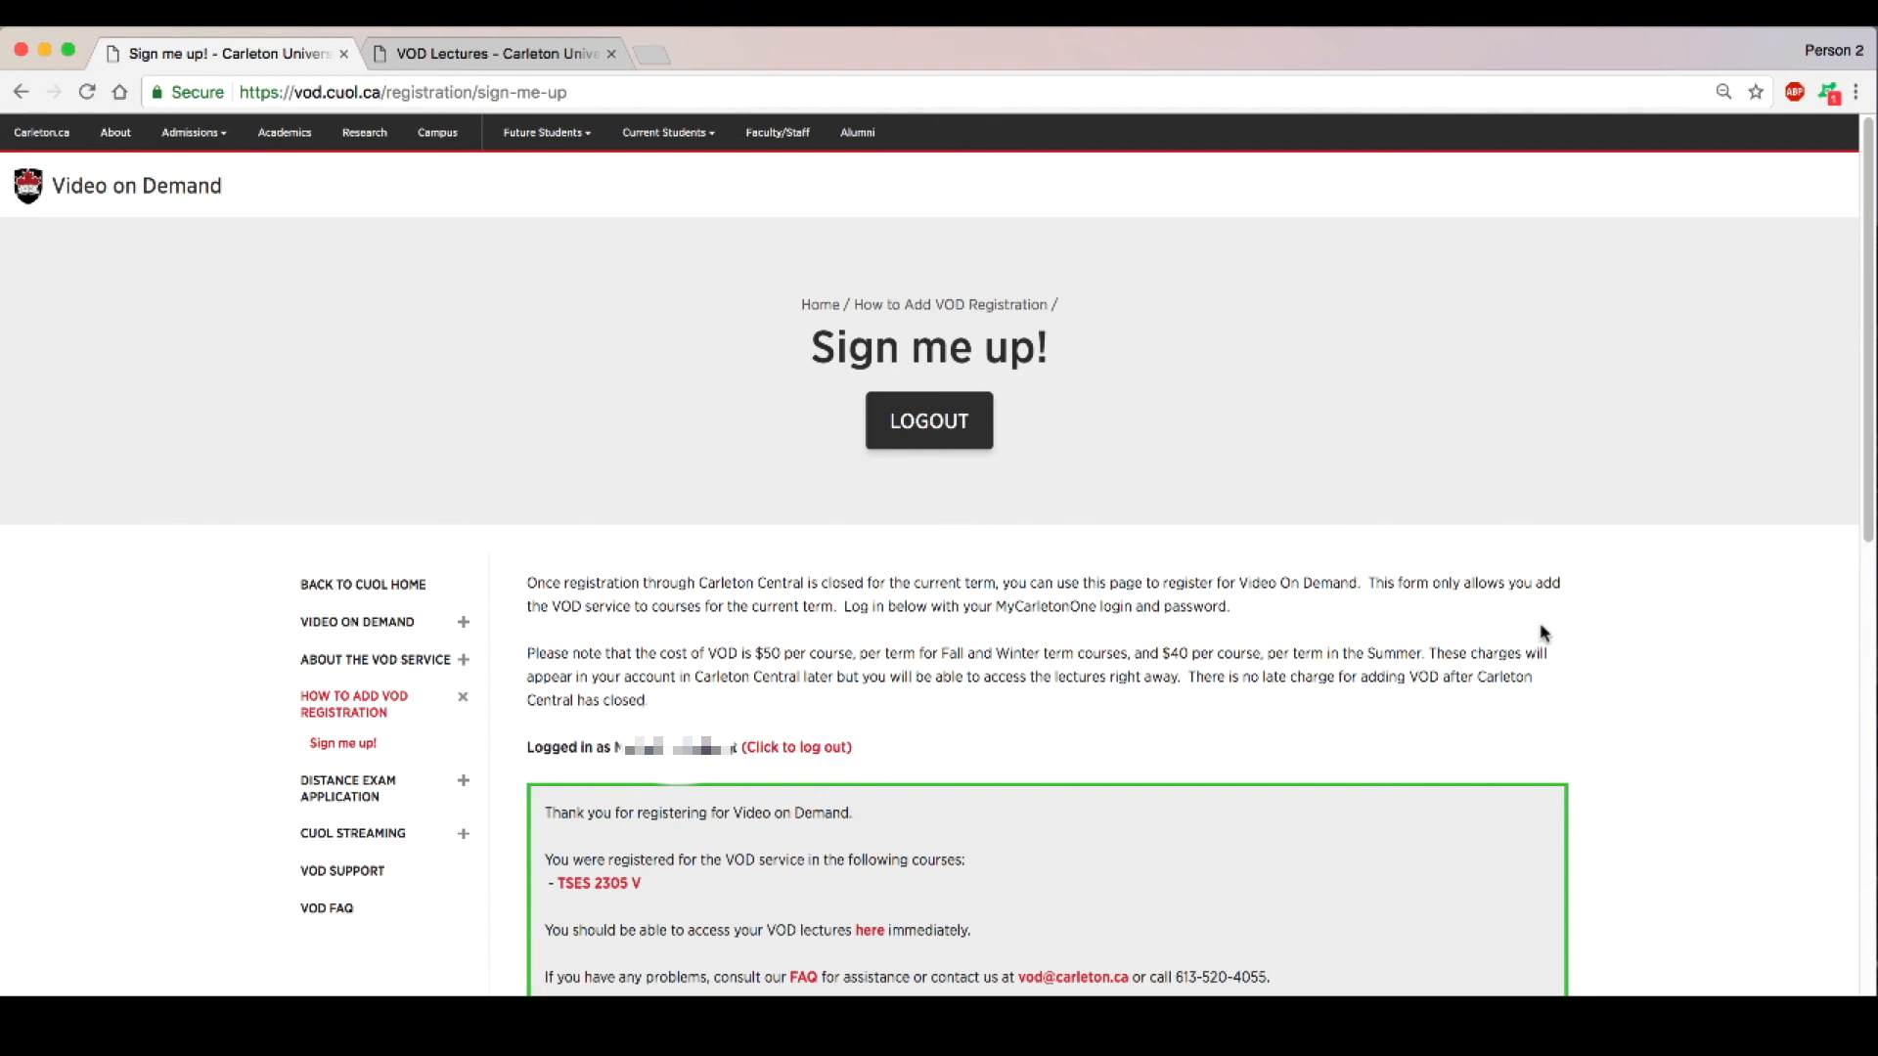
mouse_move(1558, 641)
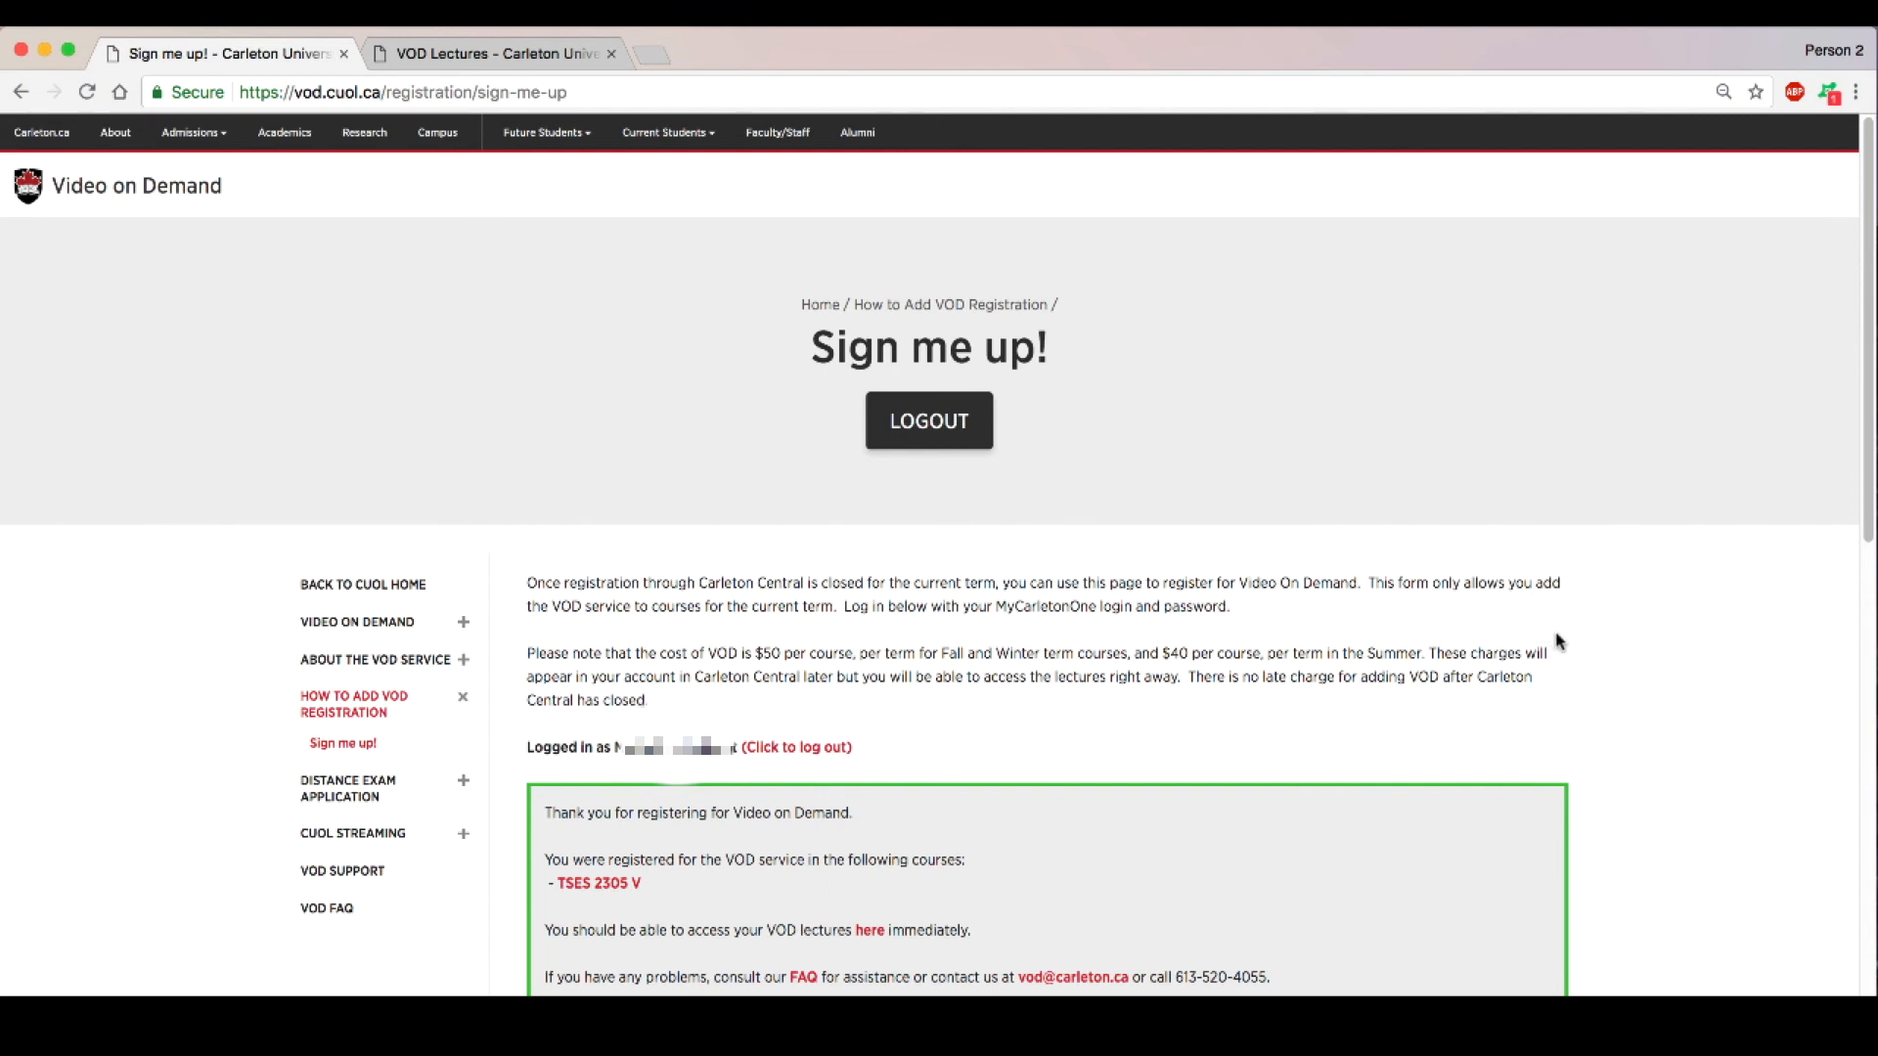